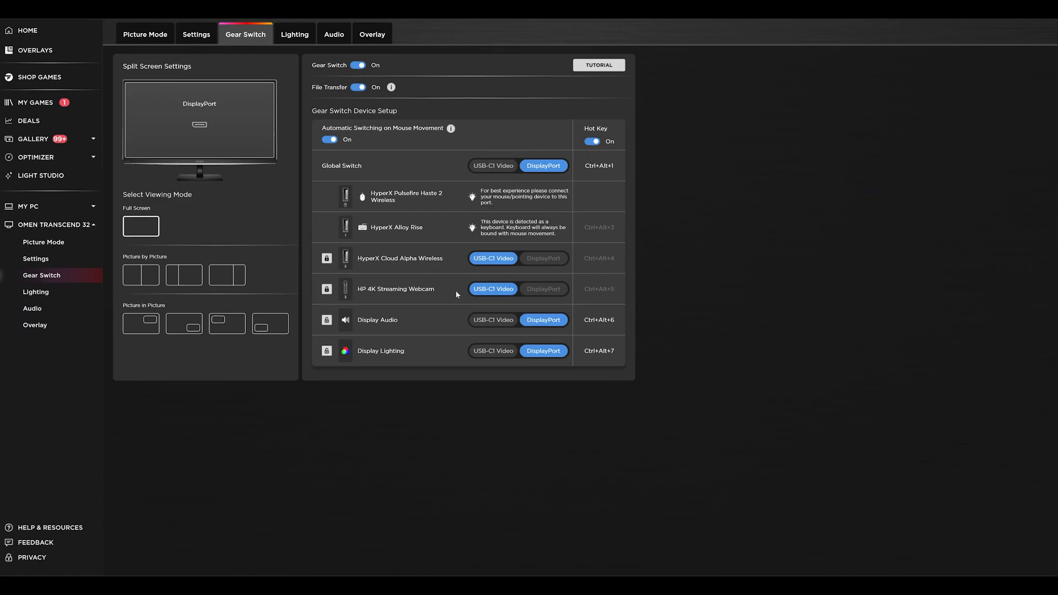
mouse_move(500, 324)
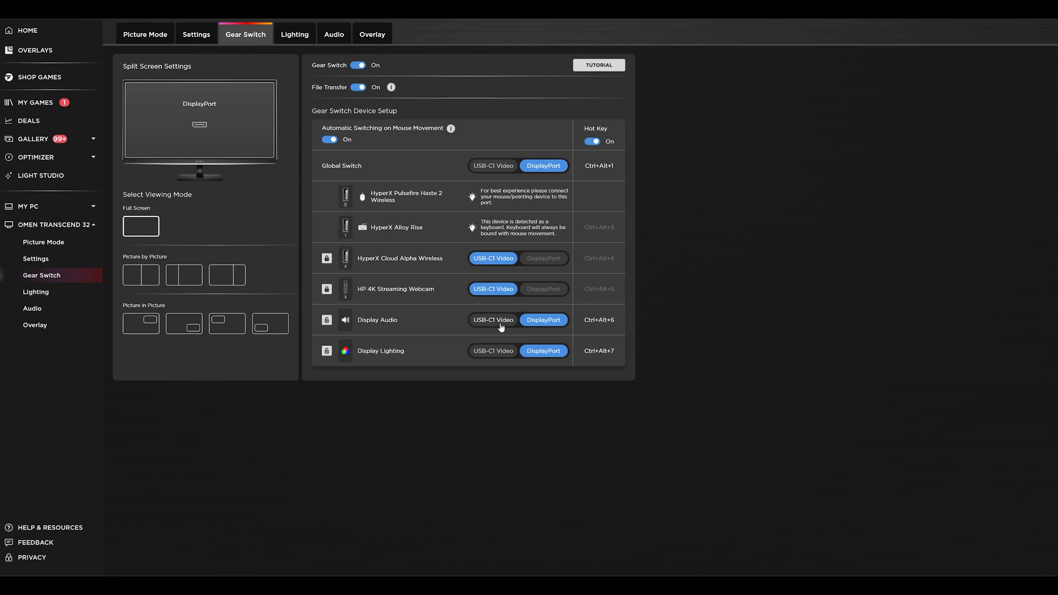
Switch the OMEN Transcend 32's Display Audio row to USB-C Video, moving Display Lighting with it
left_click(493, 319)
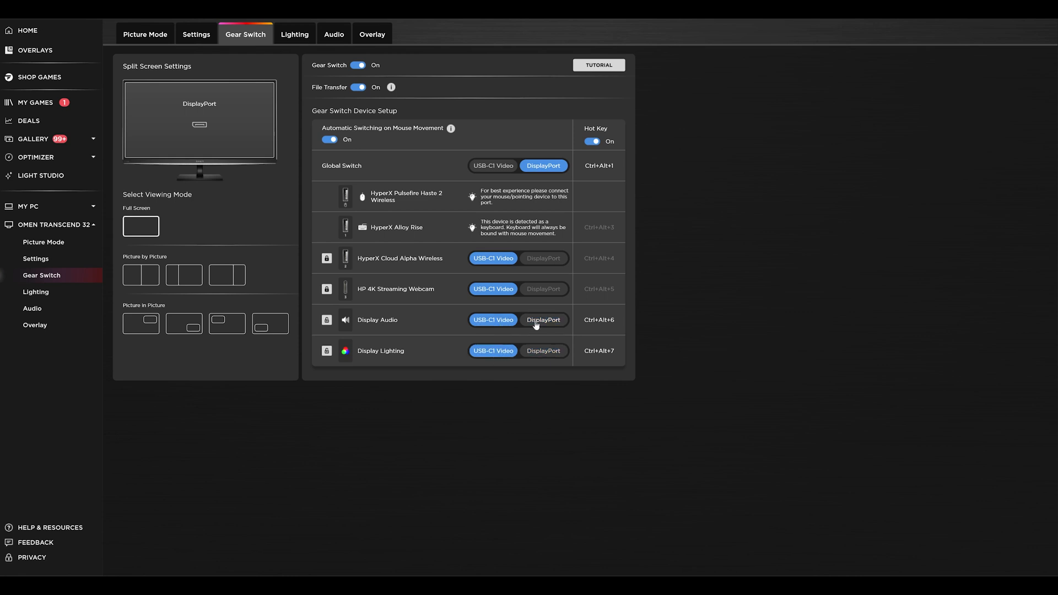